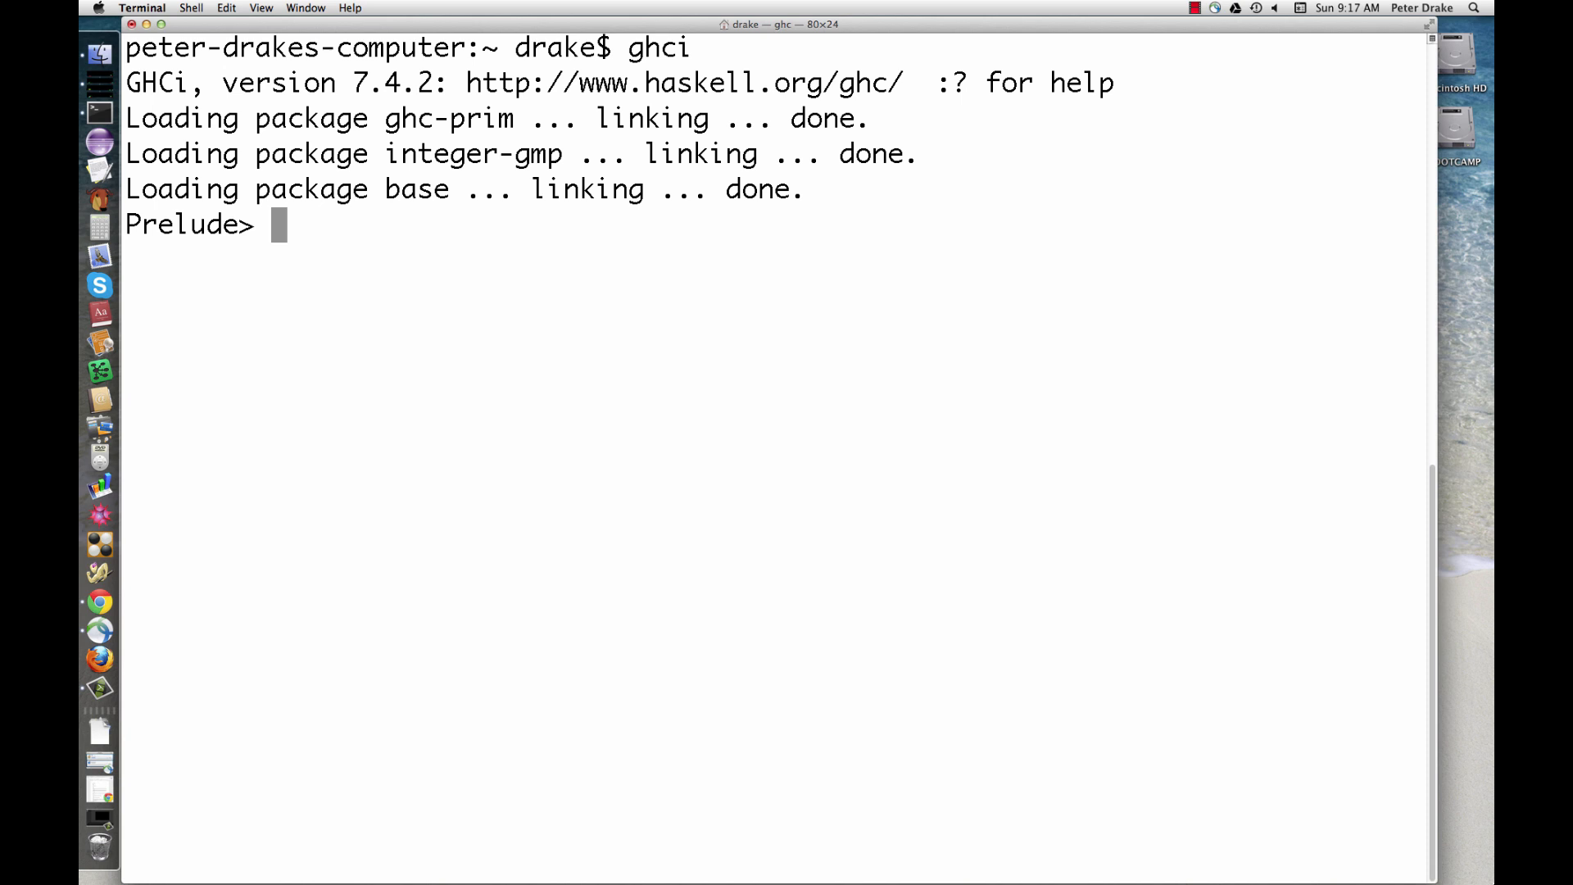
- Evaluate the lists [1,2] and [1,2,3,4] in GHCi, then enter the tuple (1,2)
{"action": "type", "text": "[1,2"}
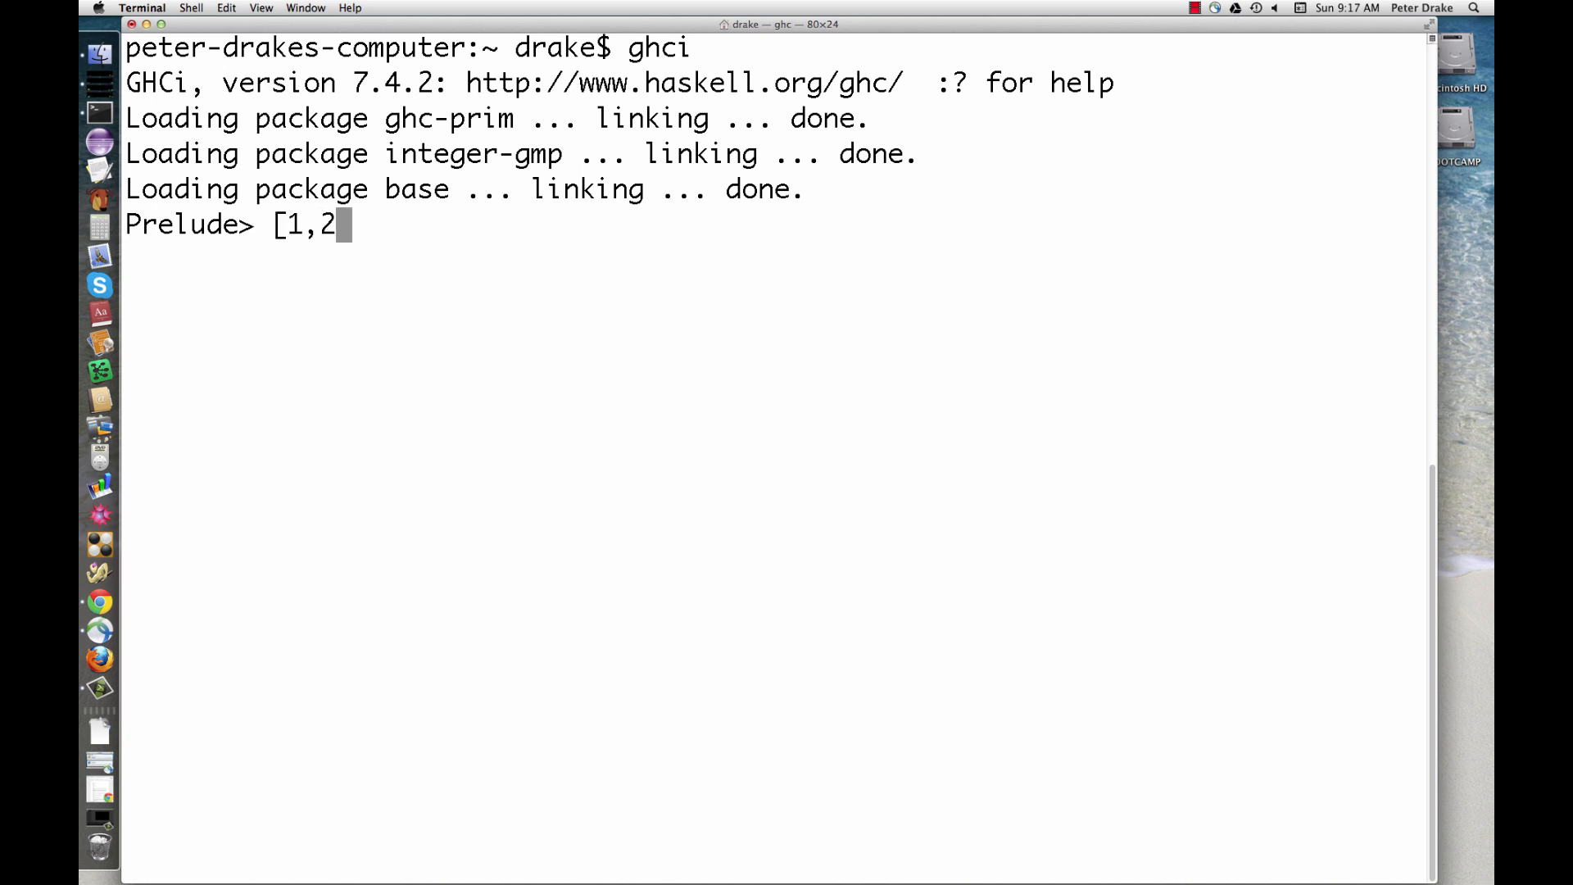
{"action": "key", "text": "Return"}
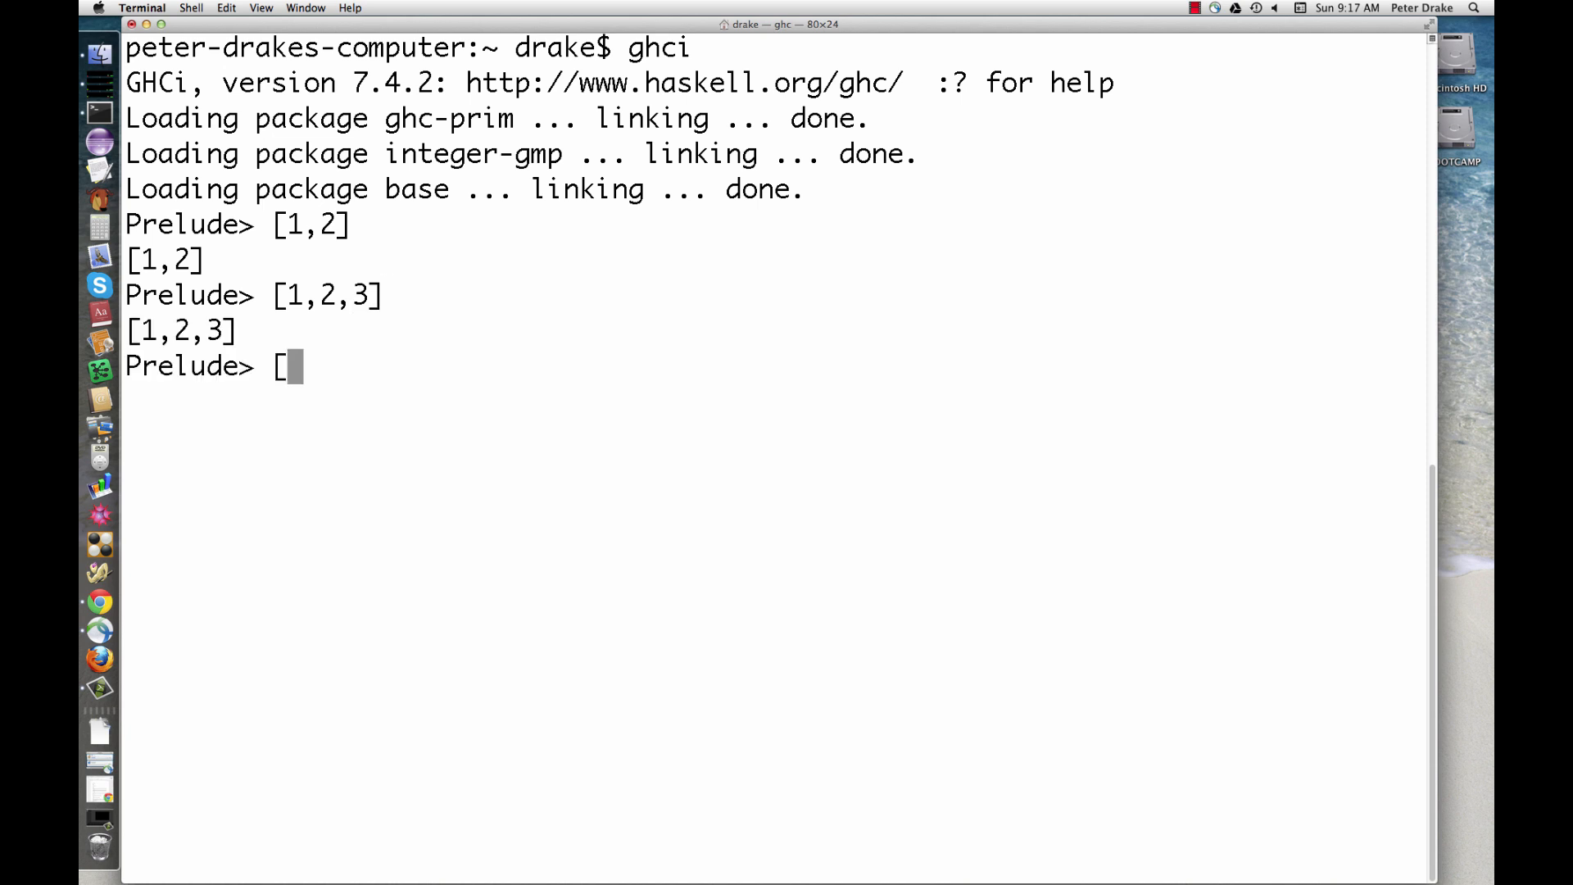
{"action": "type", "text": "1,2,3,4"}
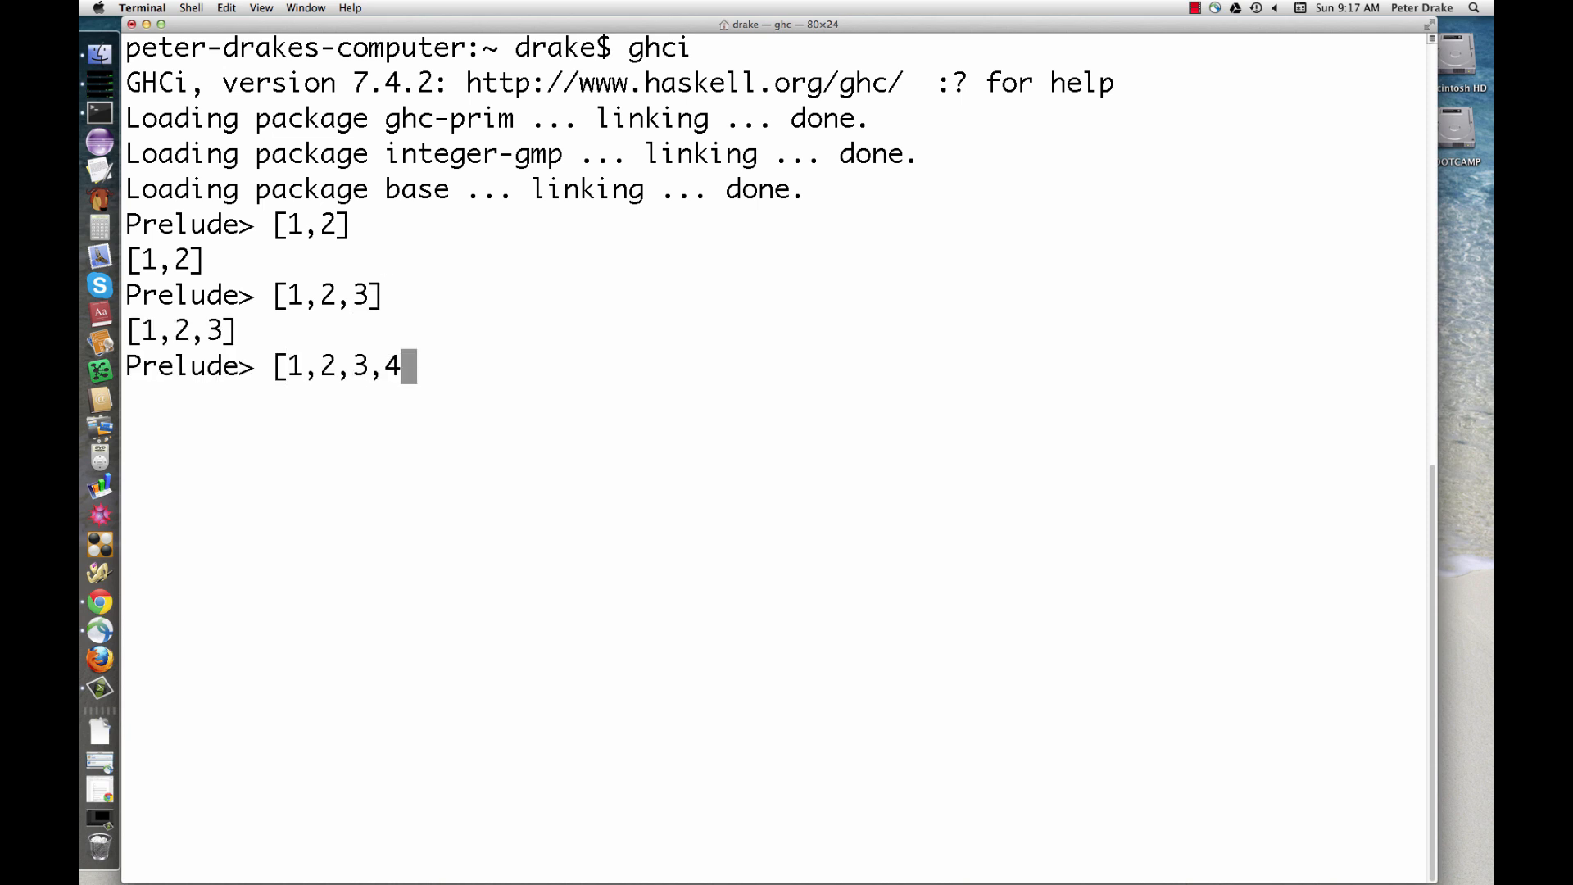
{"action": "key", "text": "Return"}
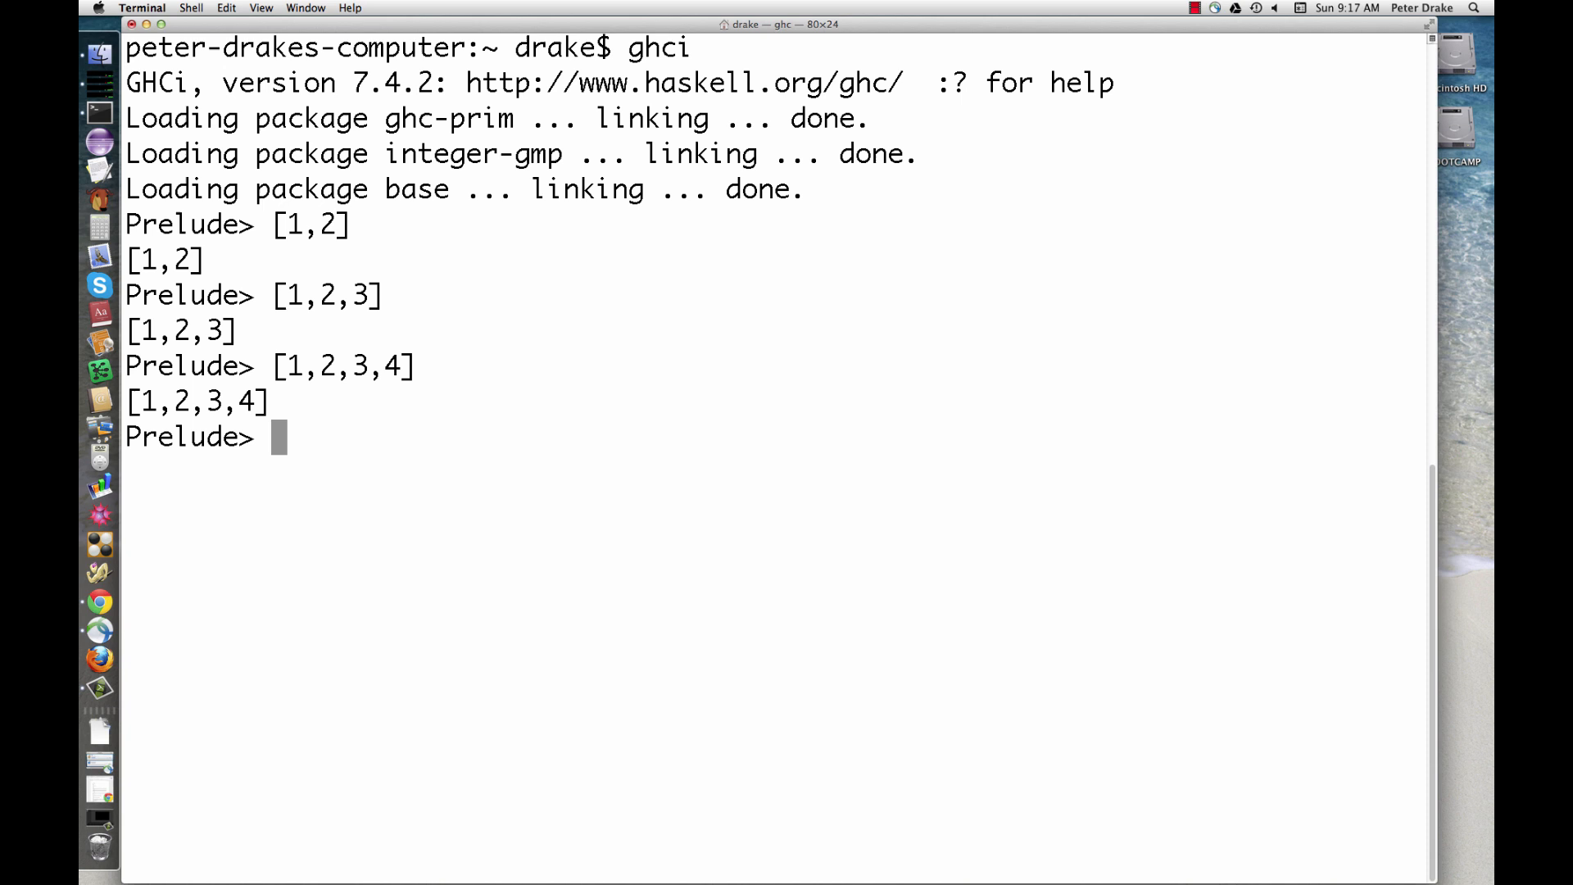
{"action": "type", "text": "(1,2,3"}
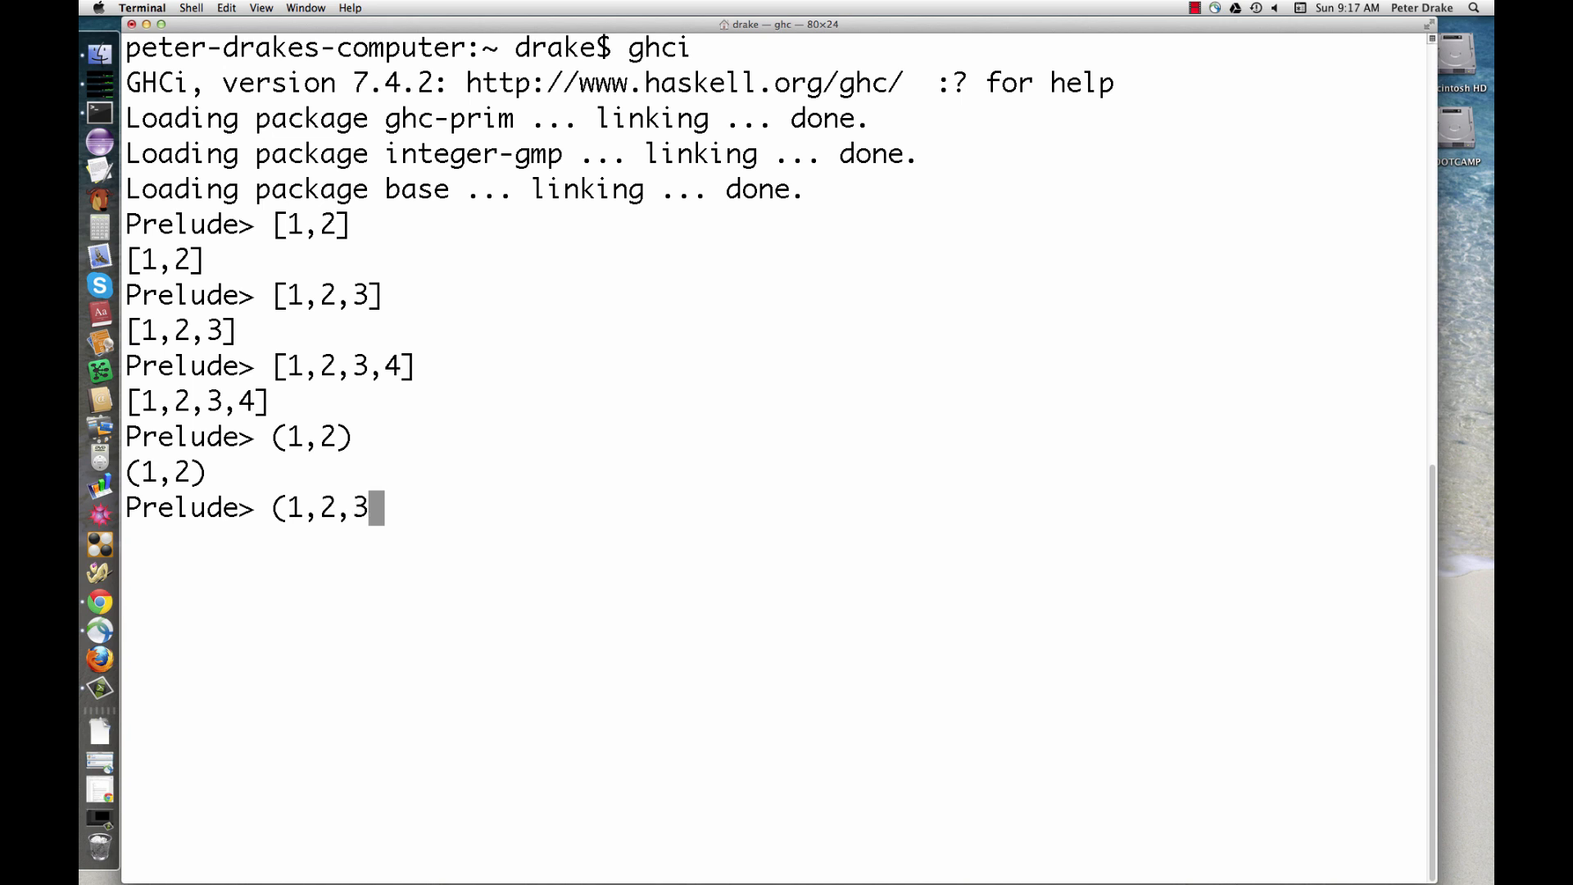
- Evaluate the tuples (1,2,3) and (1,2,3,4) and the comparison [1,2] == [1,2,3]
{"action": "key", "text": "Return"}
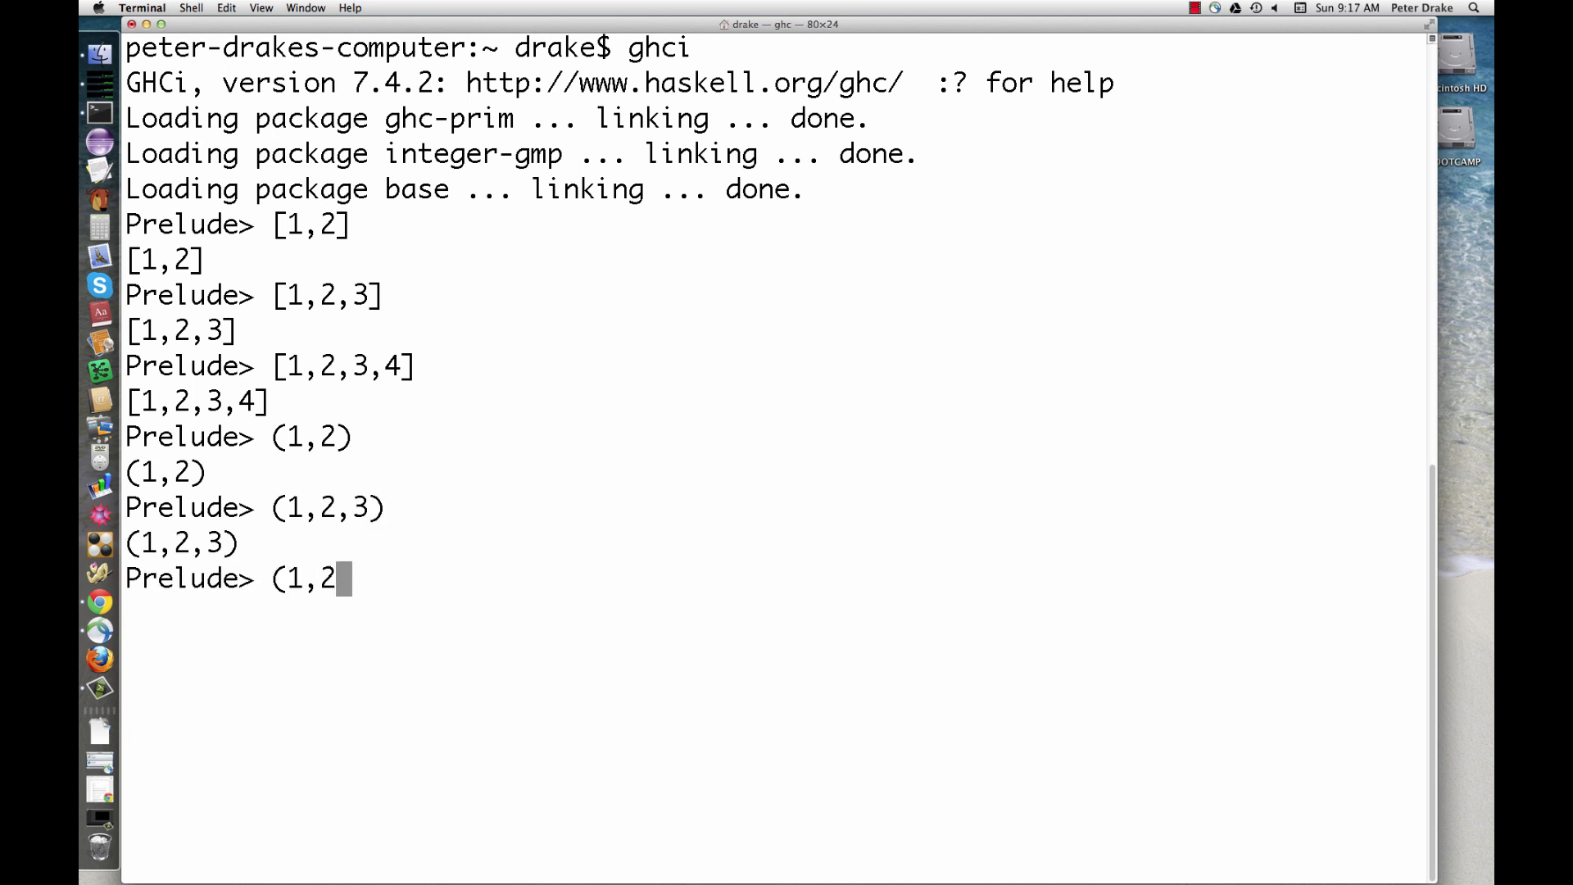
{"action": "type", "text": ",3,4)"}
{"action": "key", "text": "Return"}
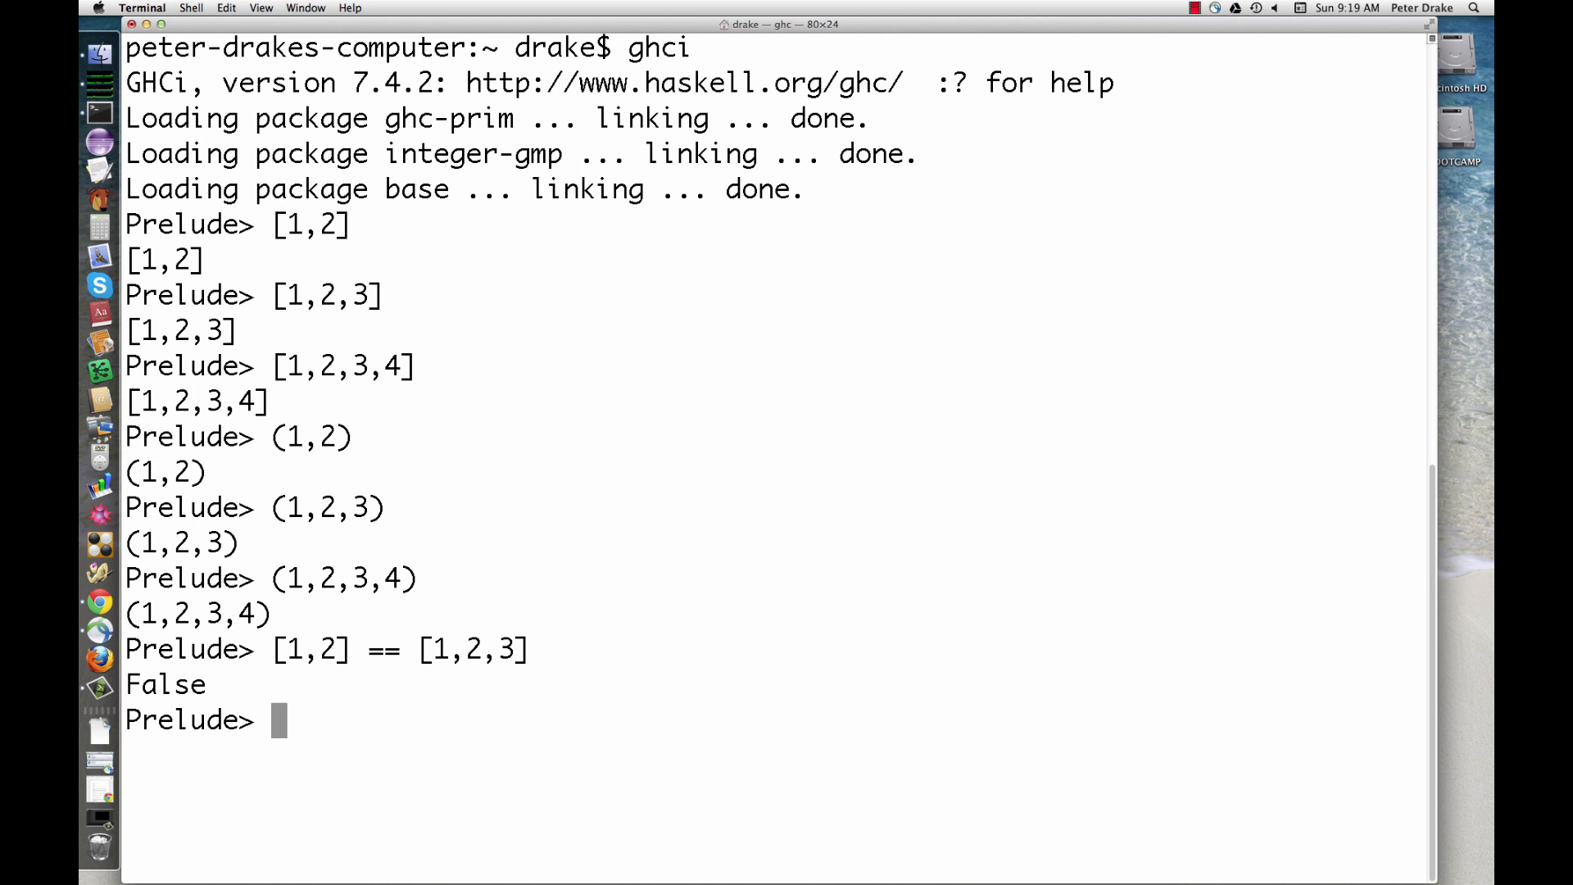
- Try (1,2) == (1,2,3), [1,"two"] and (1,"two"), then enter ("Honda","Civic",2003)
{"action": "key", "text": "Return"}
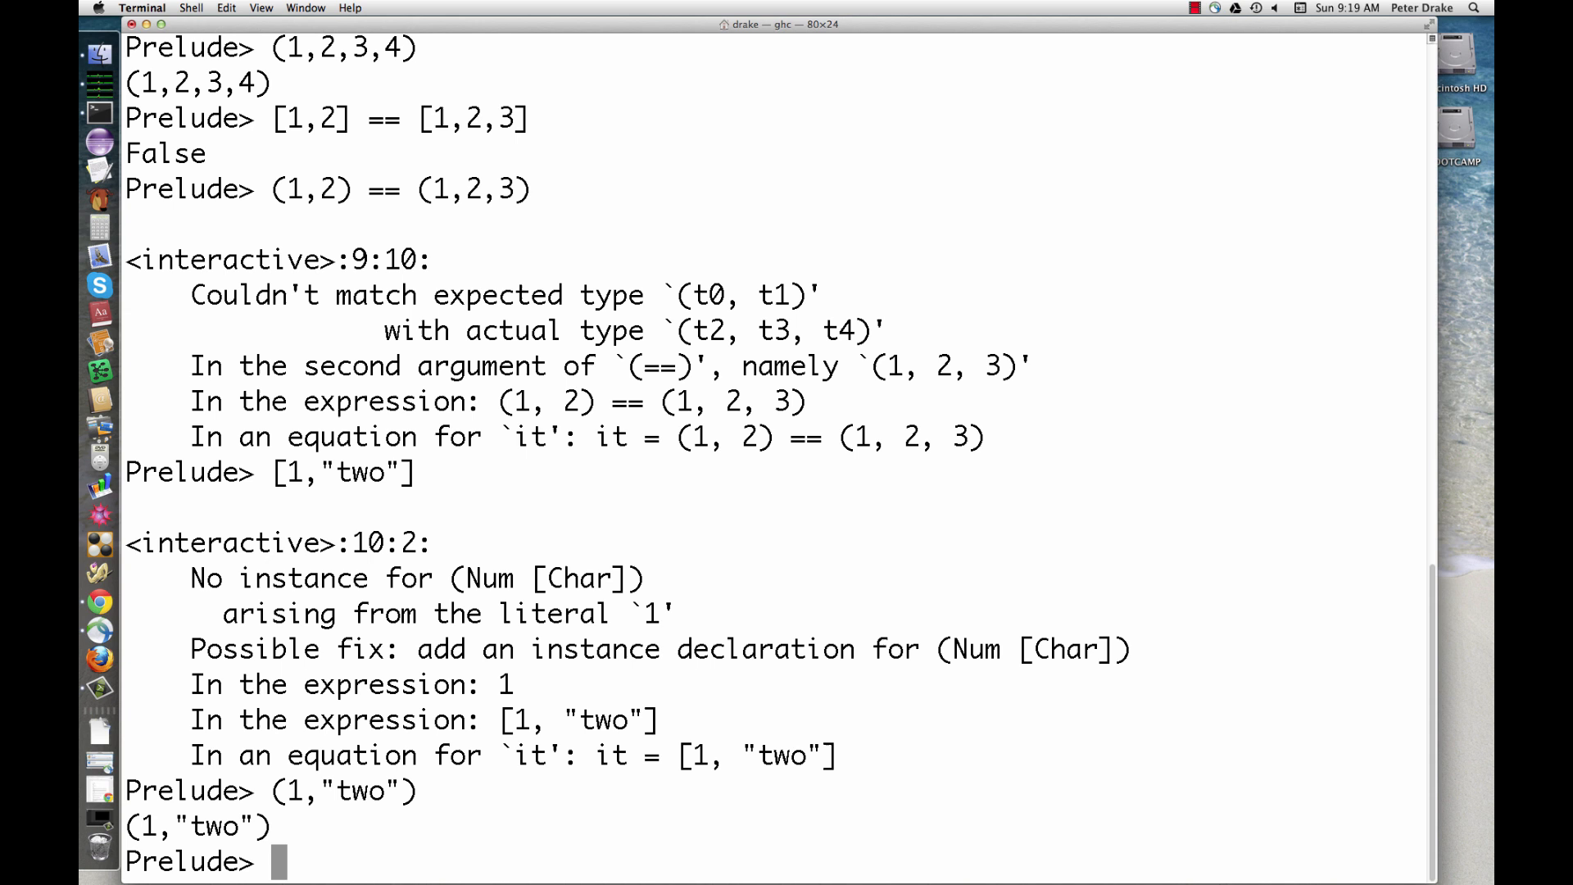
{"action": "type", "text": "(\"Honda\",\"Civic\",2003)"}
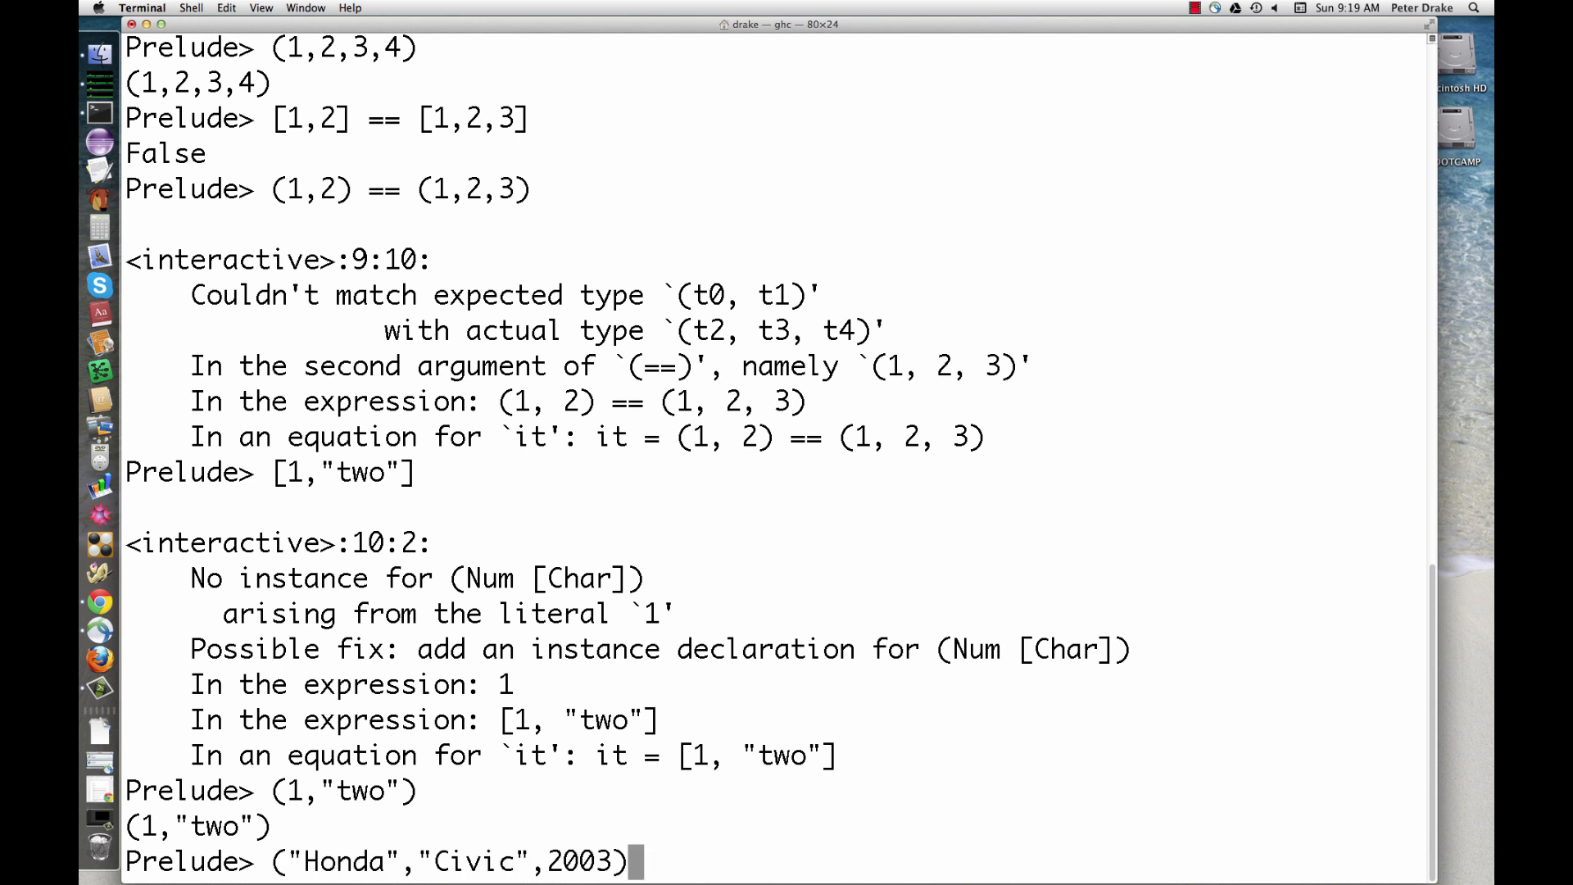
- Show the Honda tuple, apply fst/snd to ("Fred","Ginger"), and zip seven men's and women's names
{"action": "key", "text": "Return"}
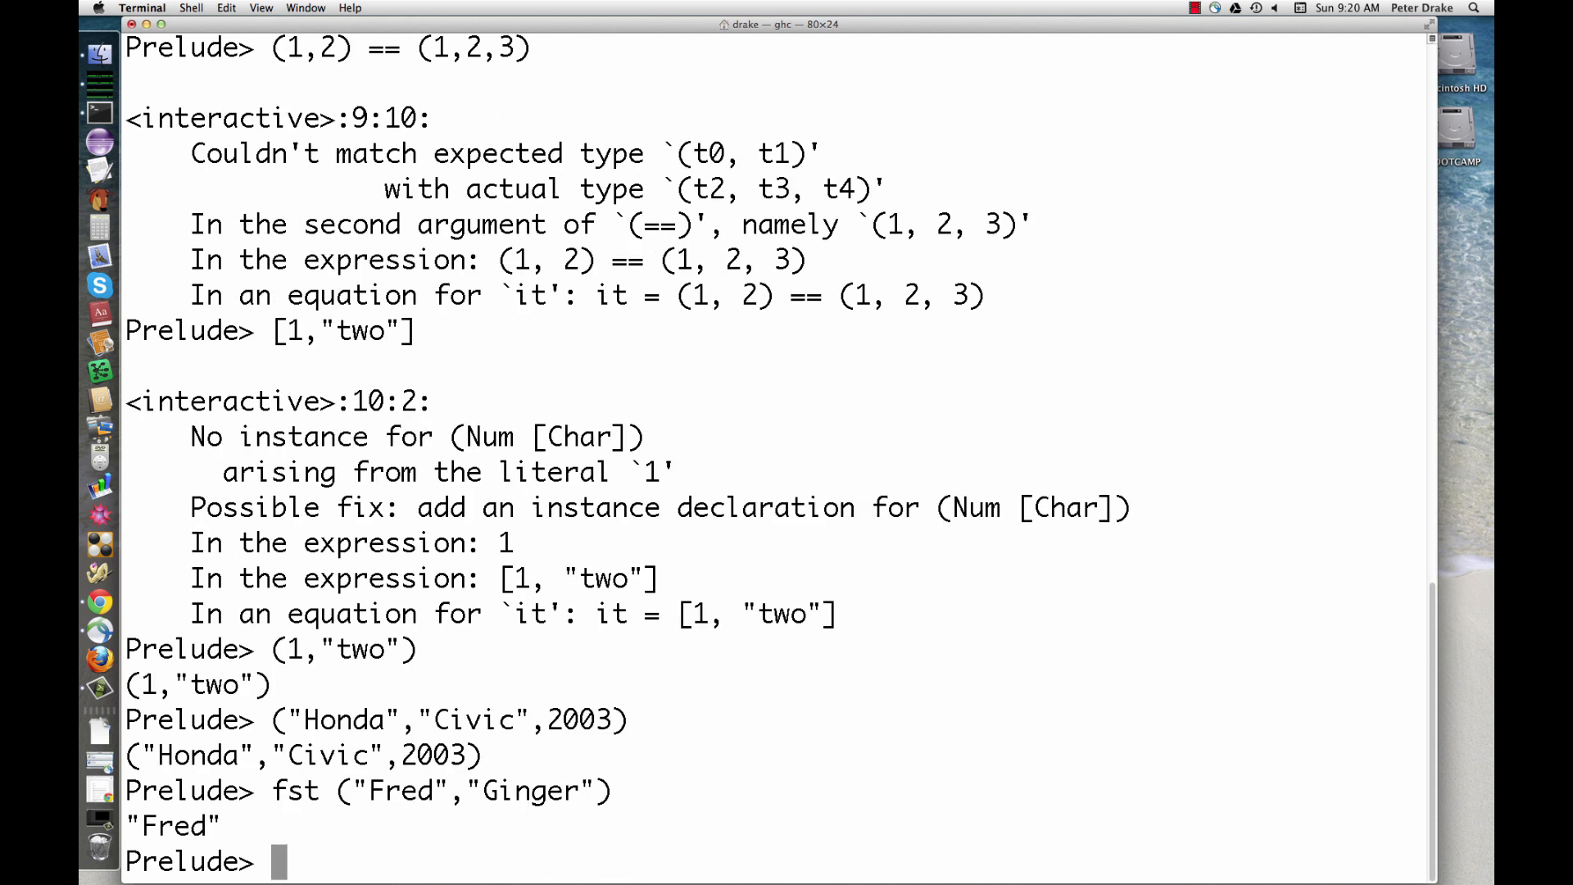
{"action": "type", "text": "snd (\"Fred\",\"Ginger\")"}
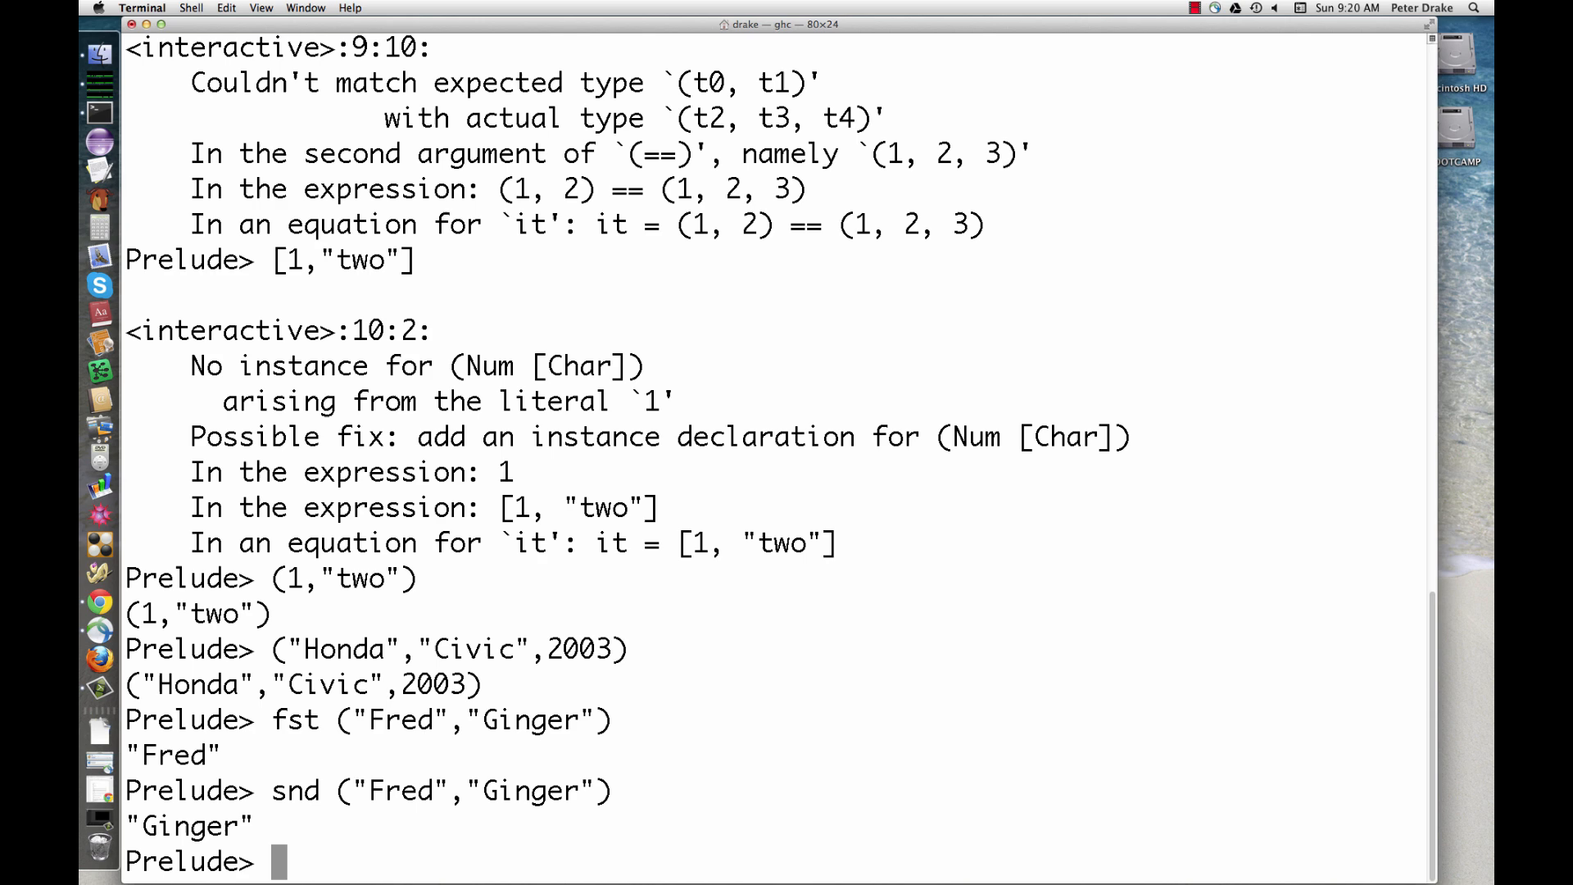
{"action": "type", "text": "zip [\"Adam\",\"Benjamin\",\"Caleb\",\"Daniel\",\"Ephraim\",\"Frank\",\"Gideon\"] [\"Milly\",\"Dorcas\",\"Ruth\",\"Martha\",\"Liza\",\"Sarah\",\"Alice\"]"}
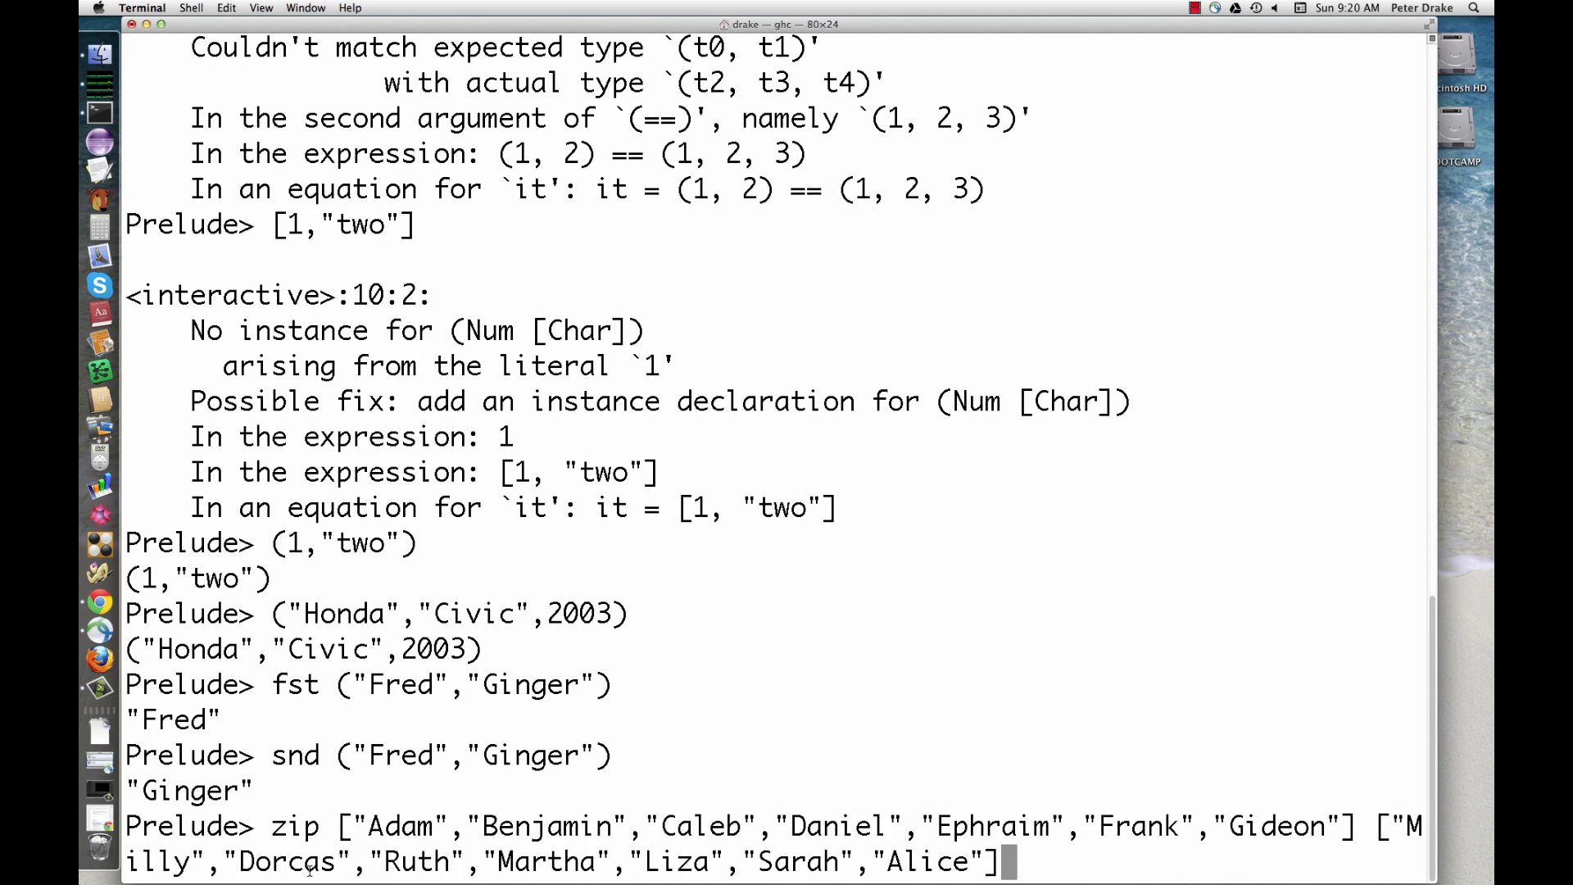
{"action": "key", "text": "Return"}
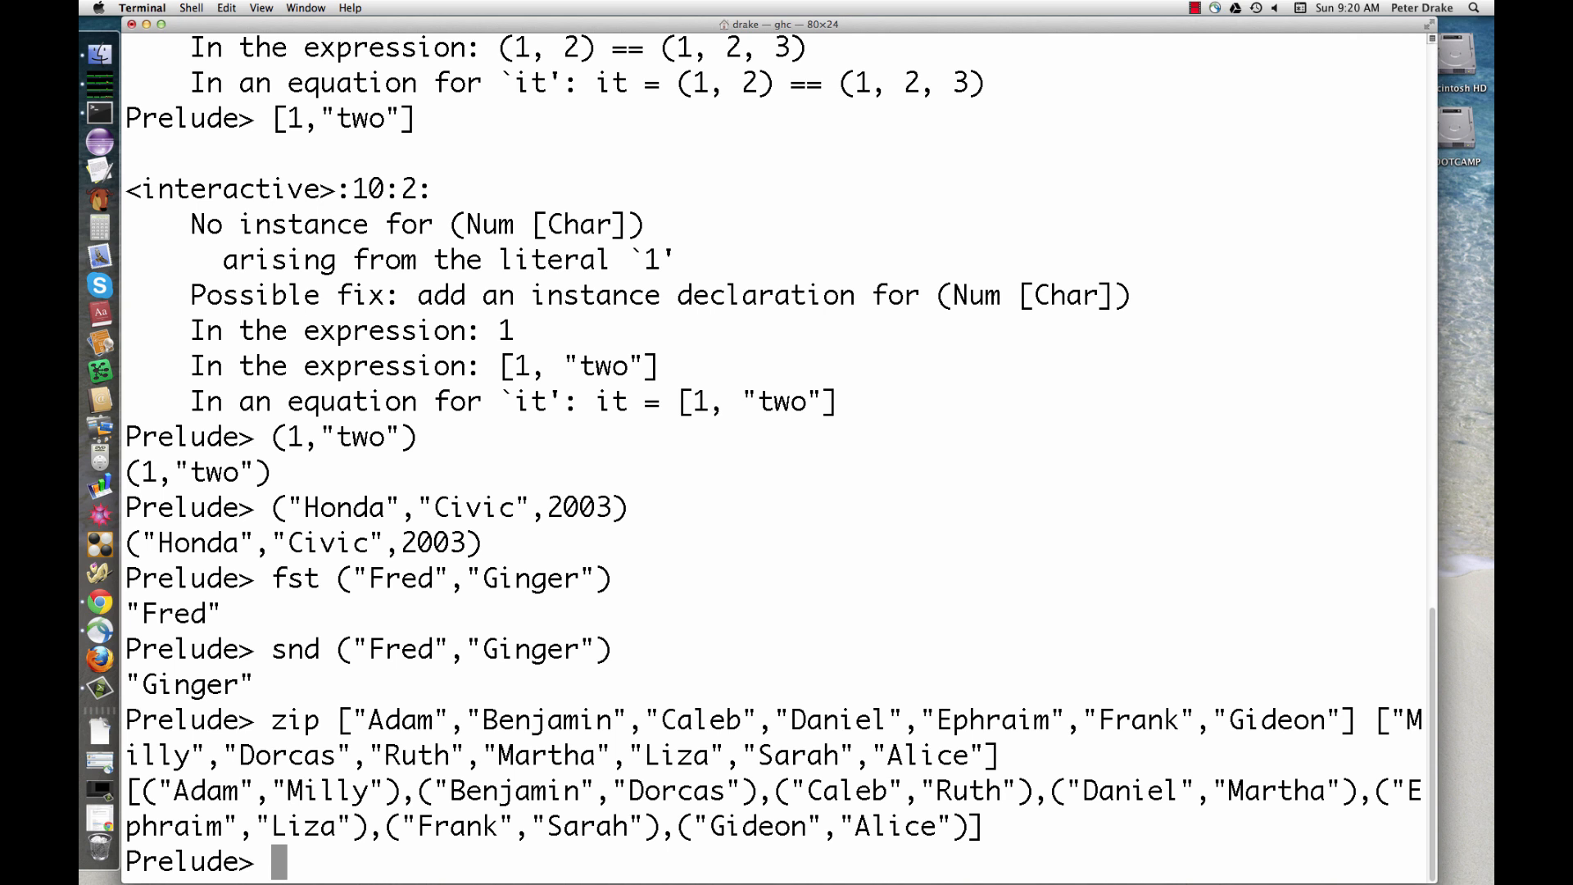
- Define numbers [1..8], words "one"–"eight" and pairs = zip numbers words, then display pairs
{"action": "type", "text": "let numbers = [1..8]"}
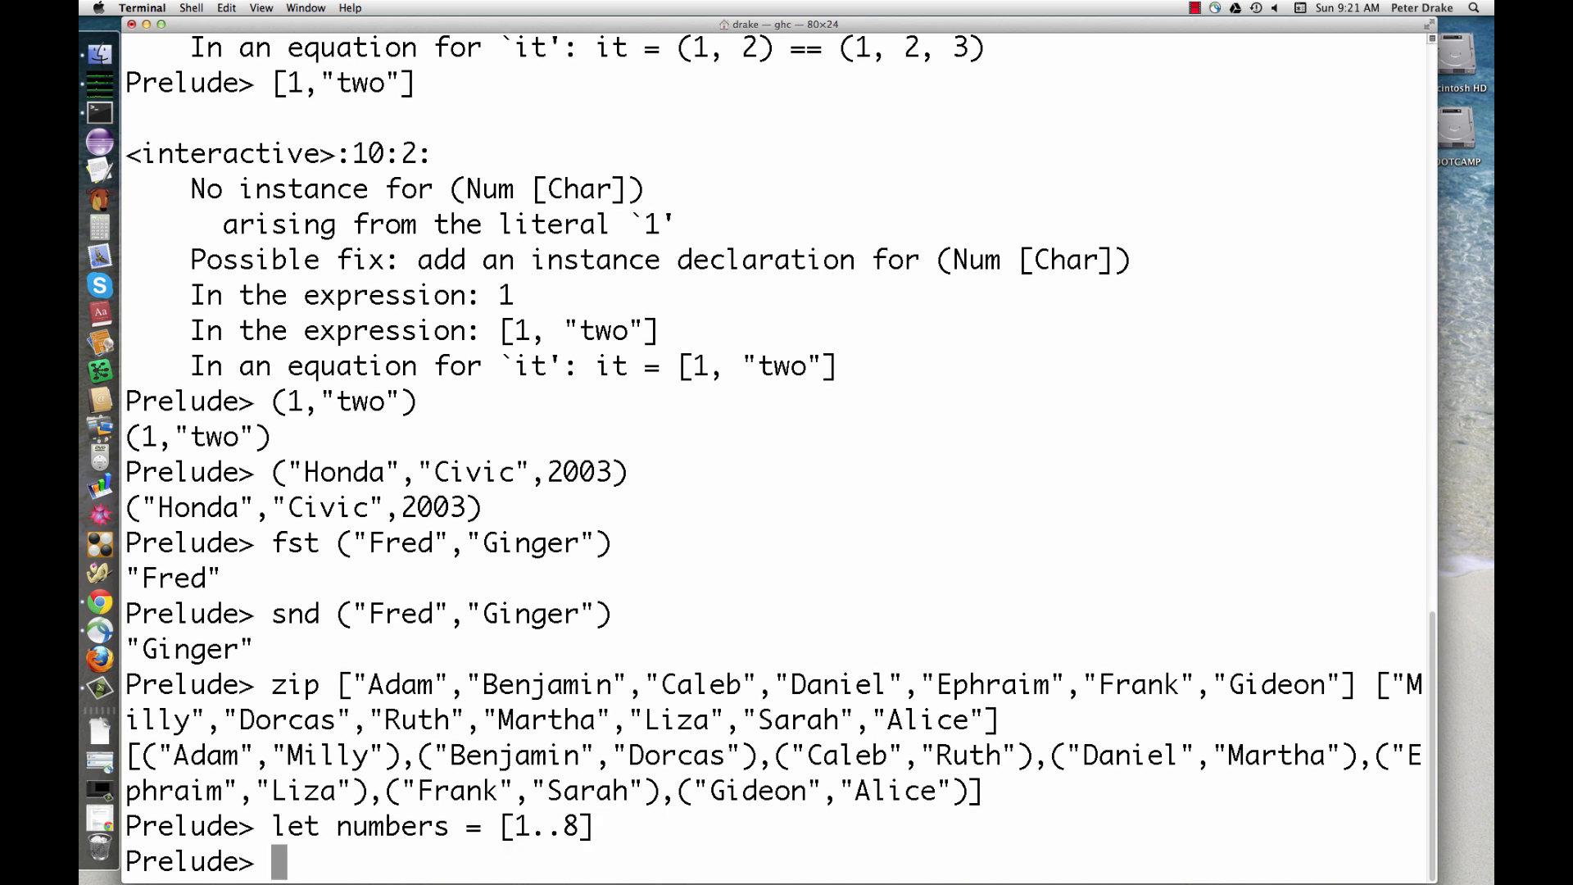
{"action": "type", "text": "let words = [\"one\",\"two\",\"three\",\"four\",\"five\",\"six\",\"seven\",\"eight\"]"}
{"action": "type", "text": "let pairs = zip numbers words"}
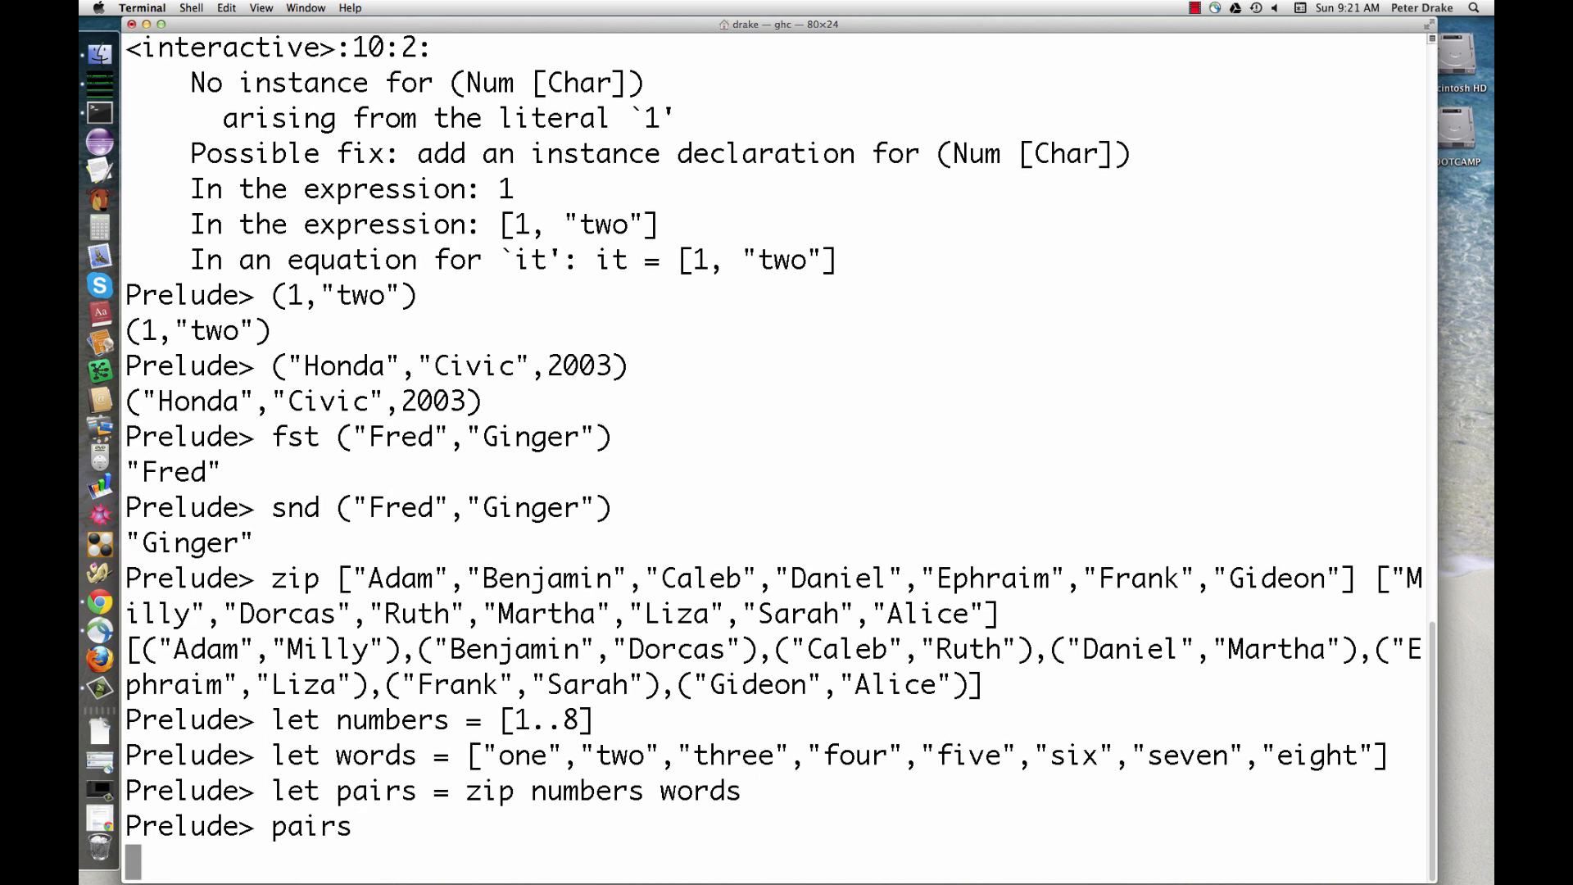
{"action": "key", "text": "Return"}
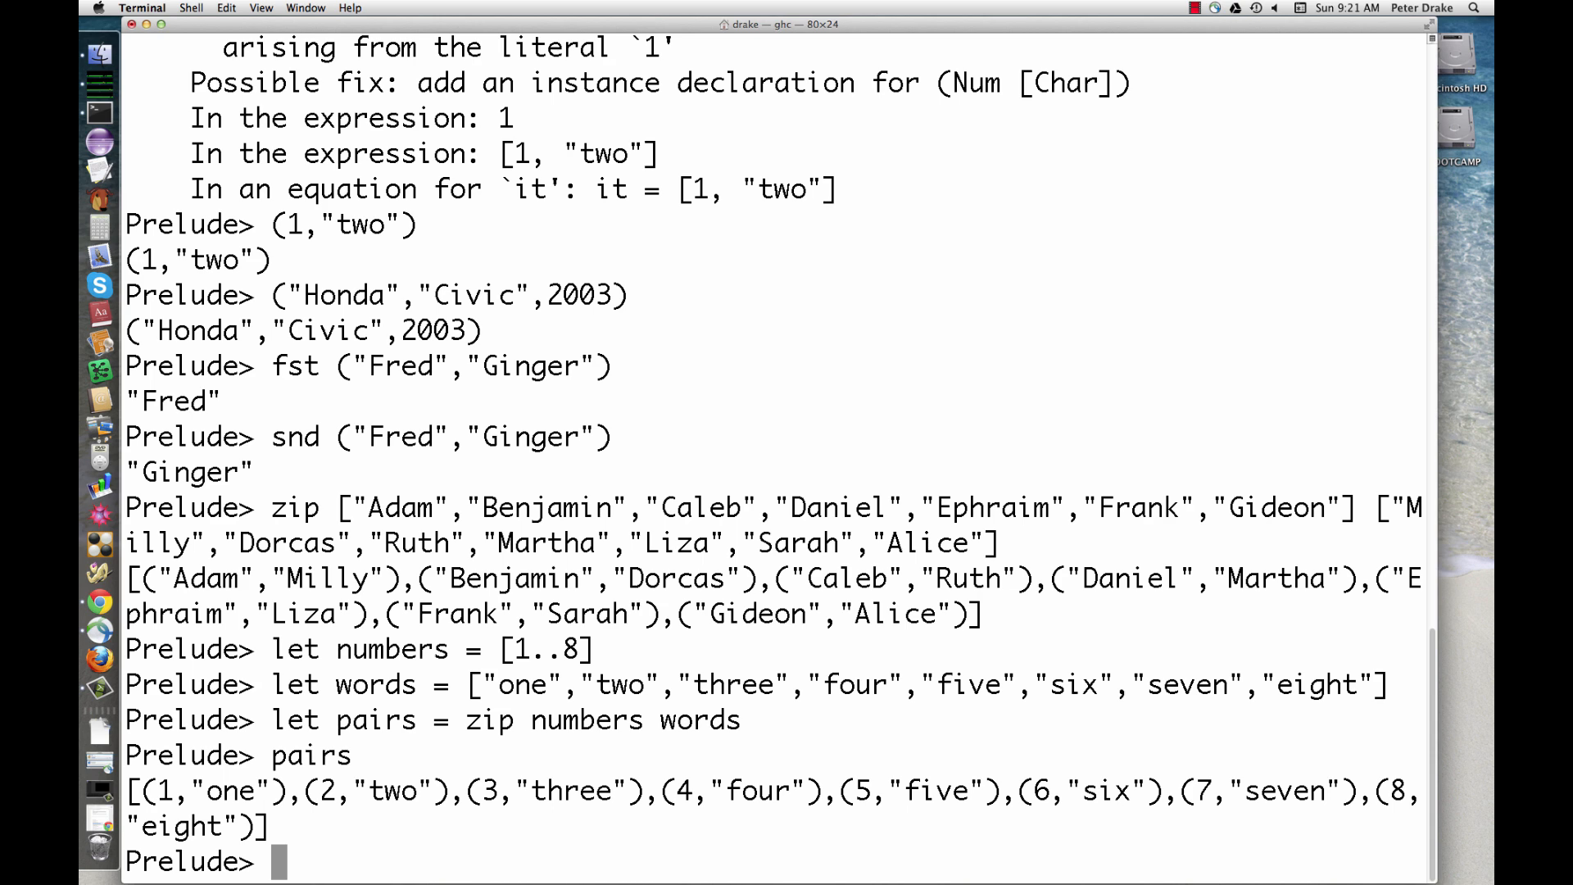
{"action": "type", "text": "[(fst p, fst q) | p <- pairs, q <- pairs]"}
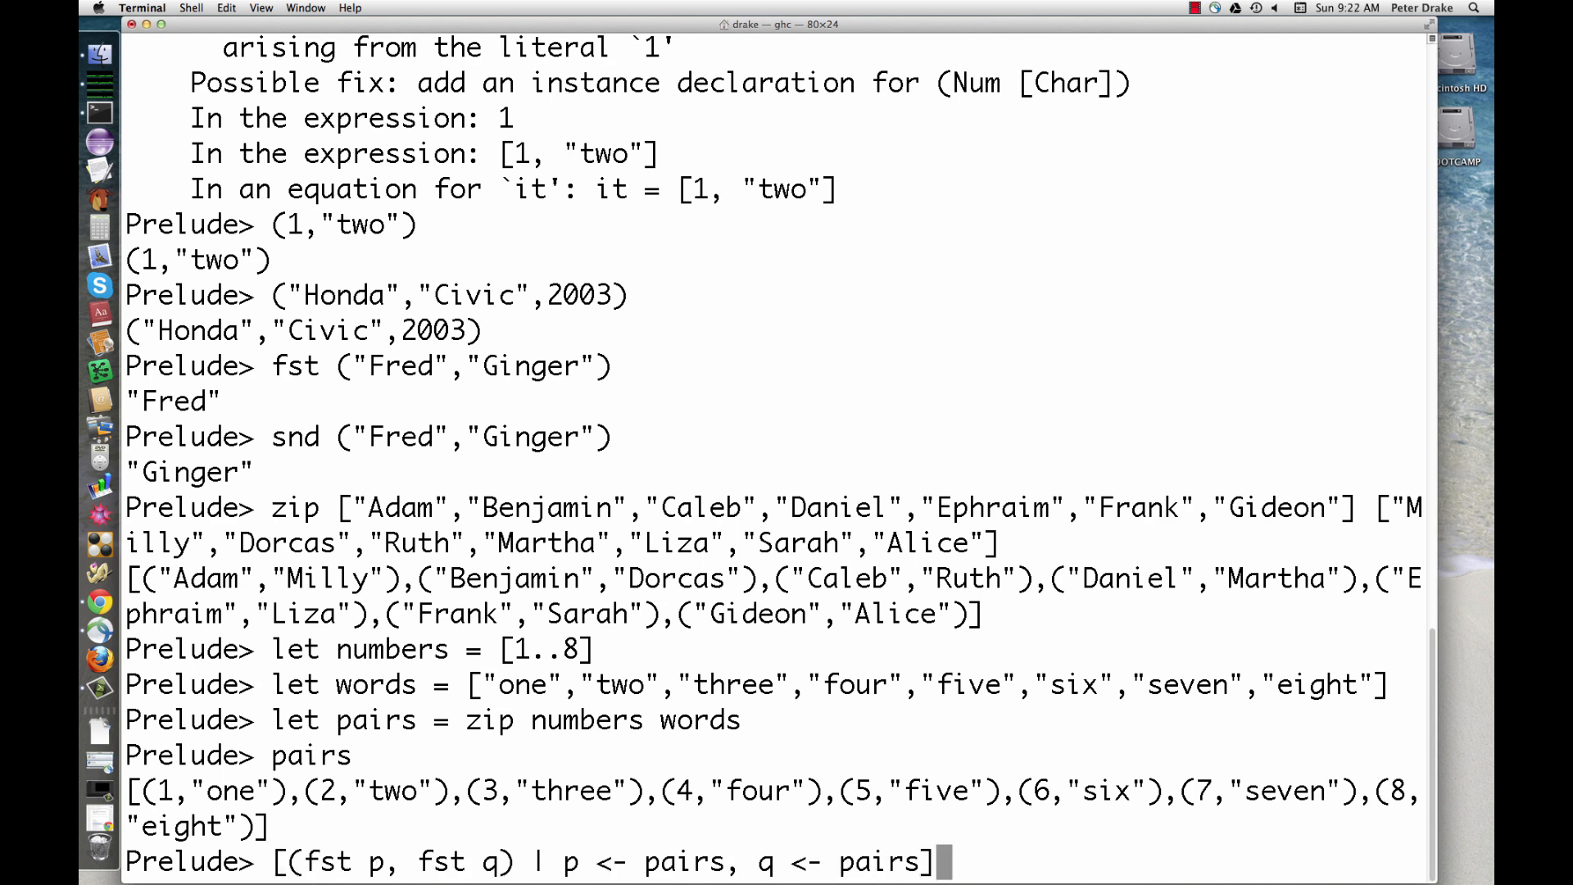
- Run [(fst p, fst q) | p <- pairs, q <- pairs], listing all 64 combinations
{"action": "key", "text": "Return"}
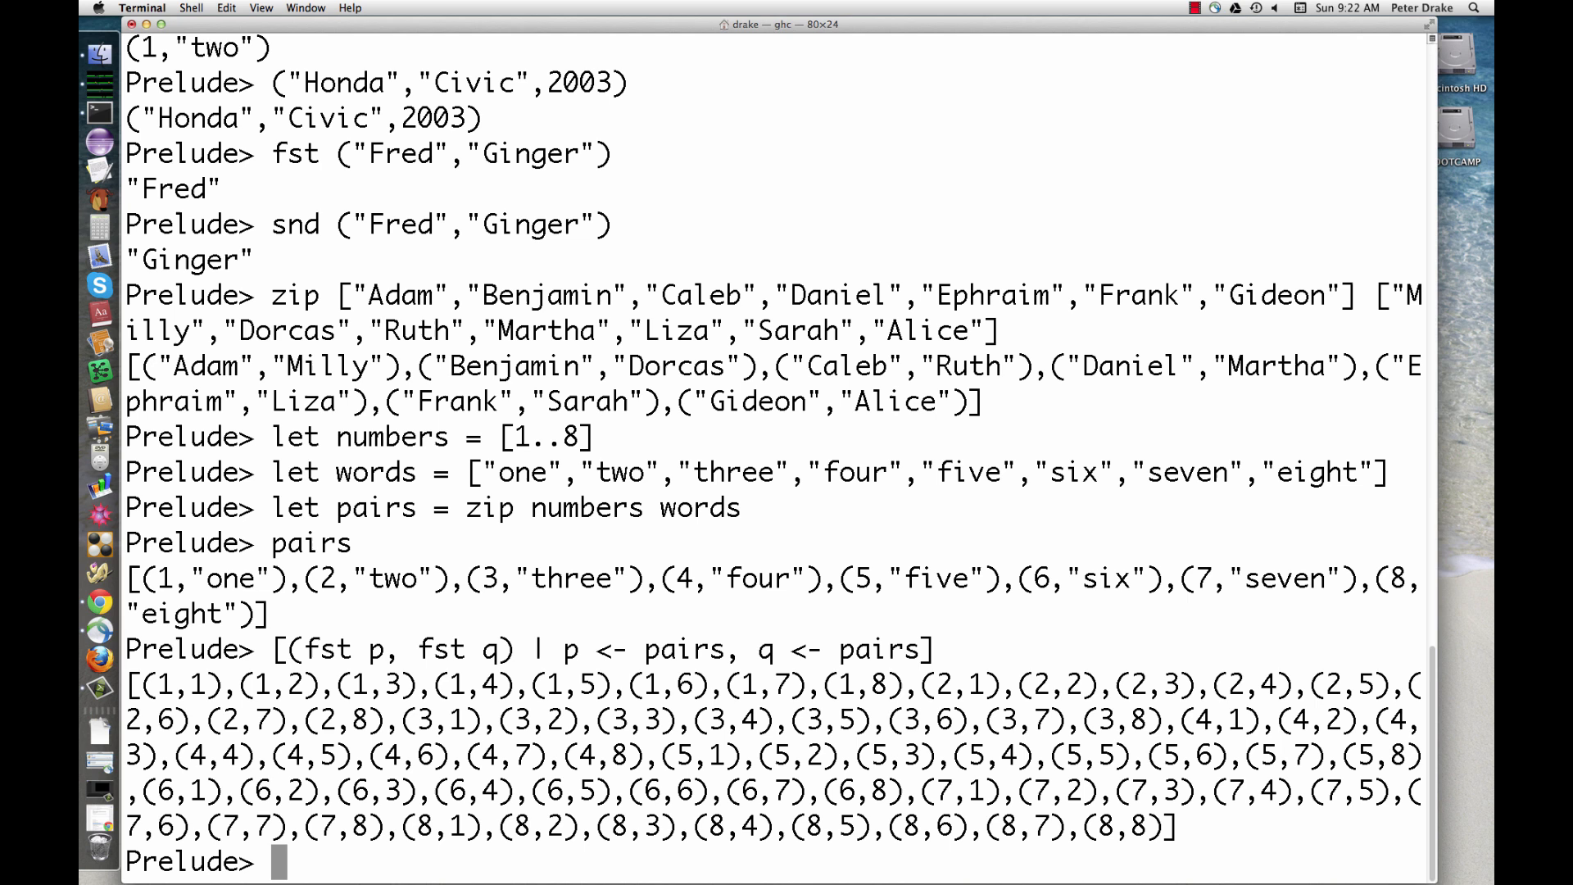
{"action": "type", "text": "[(fst p, fst q) | p <- pairs, q <- pairs, fst p < fst q]"}
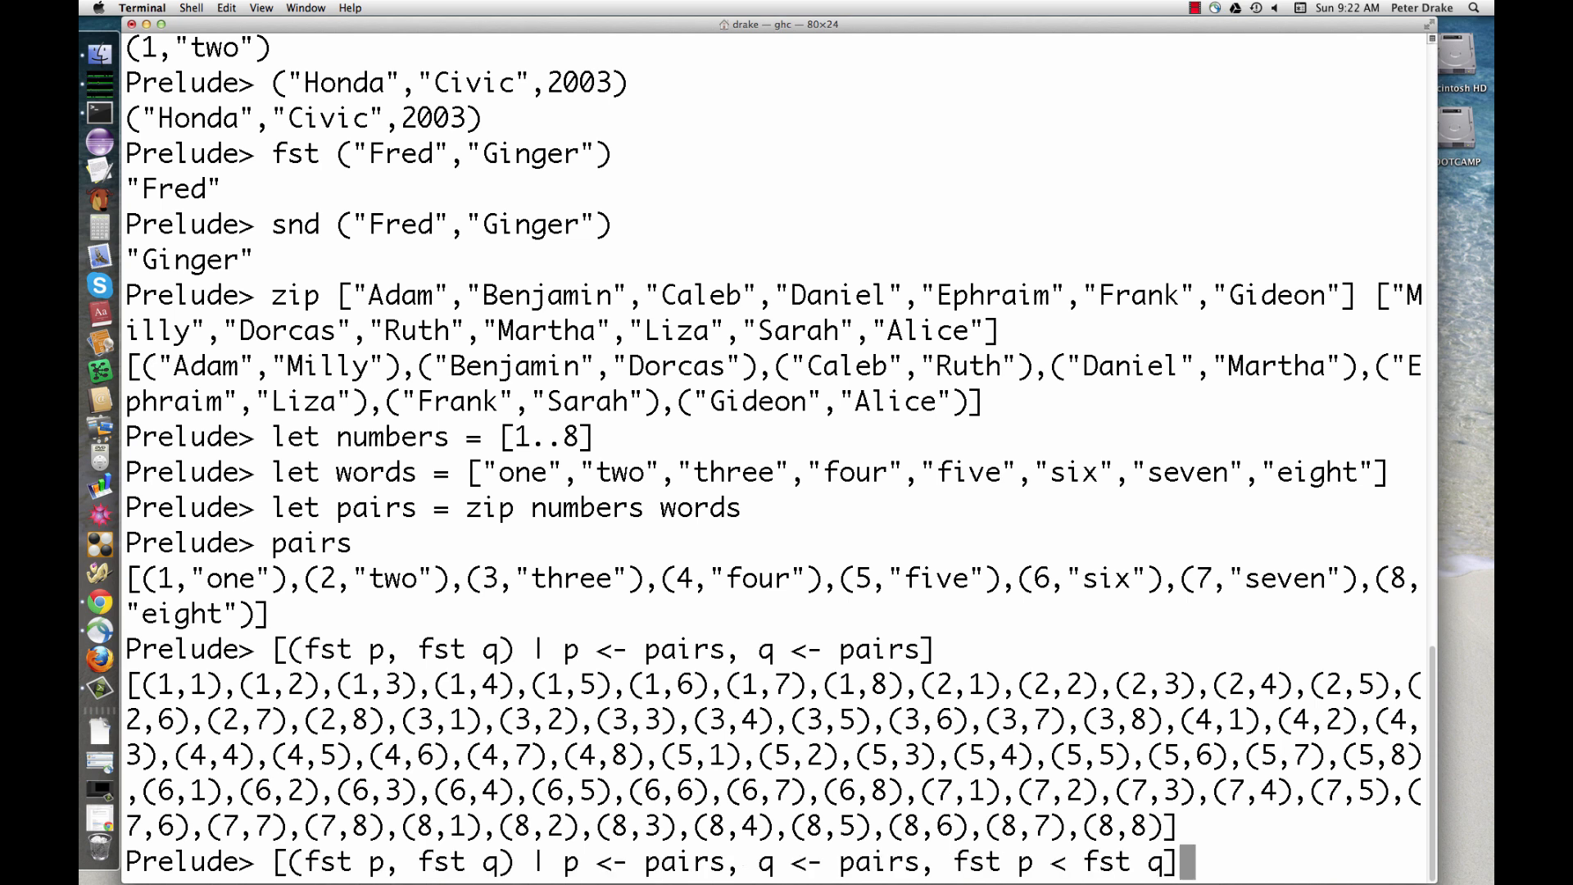
- Filter with fst p < fst q and word-length guards, yielding (3,4),(3,5),(3,6),(4,6),(5,6)
{"action": "key", "text": "Return"}
{"action": "type", "text": "[(fst p, fst q) | p <- pairs, q <- pairs, fst p < fst q, length (snd p) > length (snd q)]"}
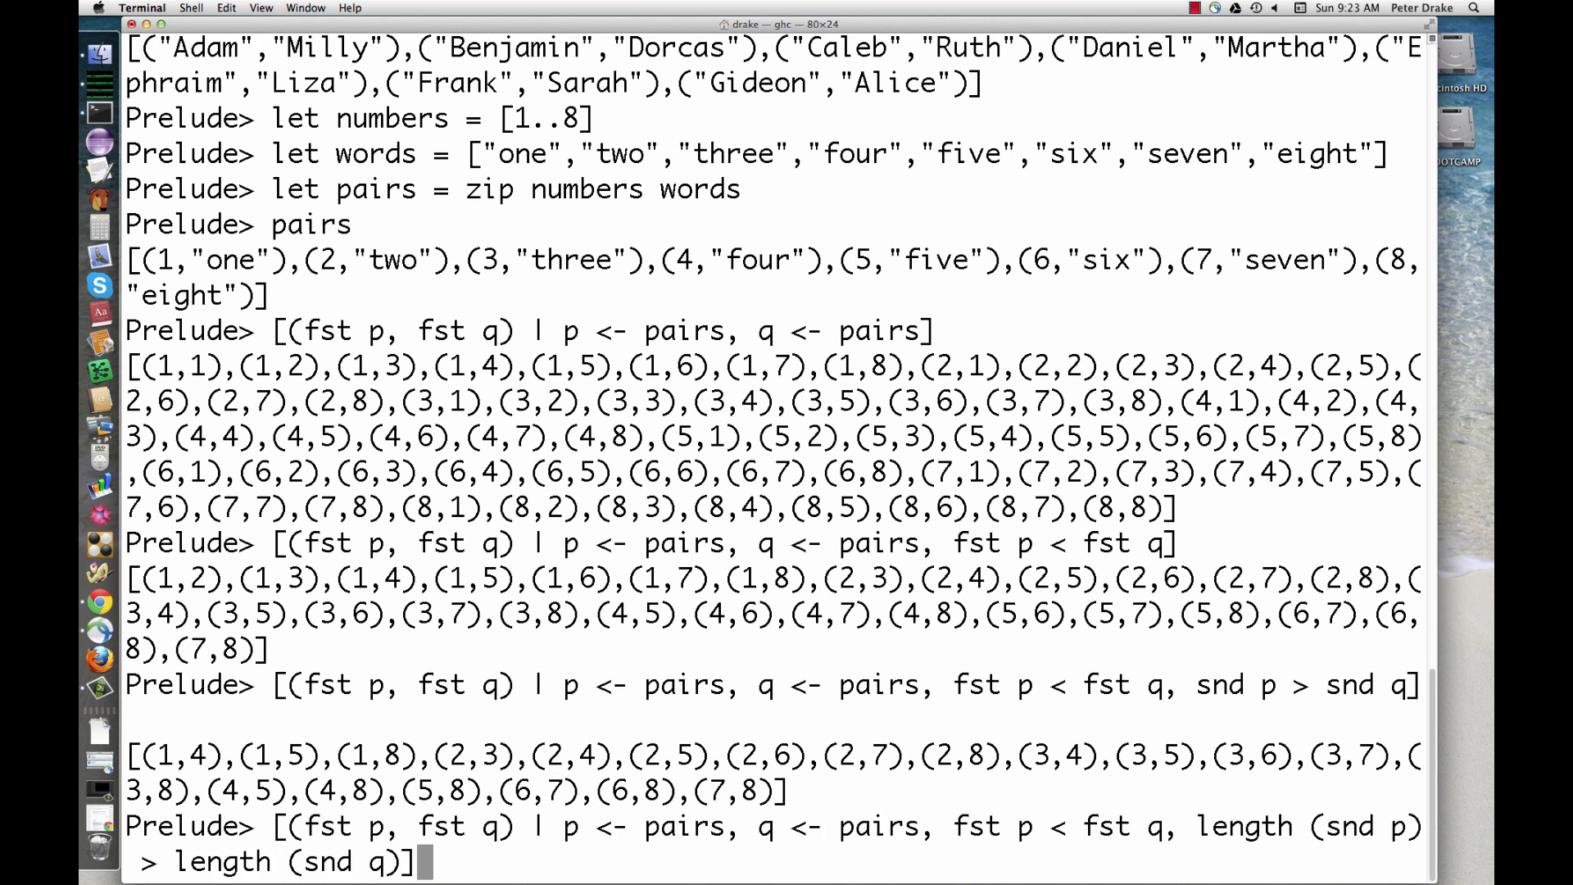
{"action": "key", "text": "Return"}
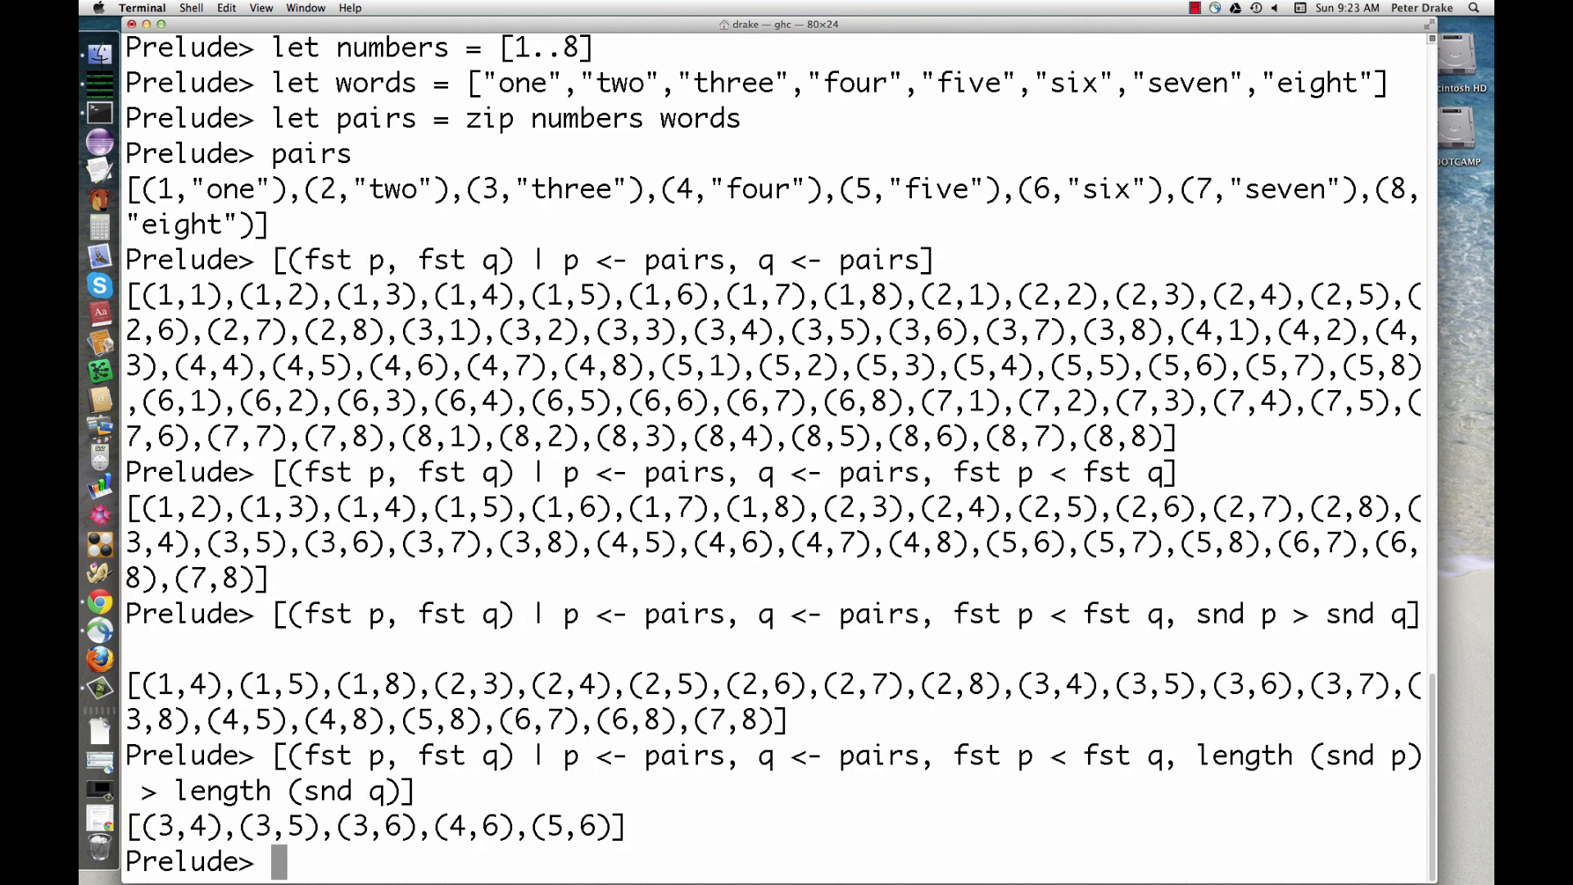